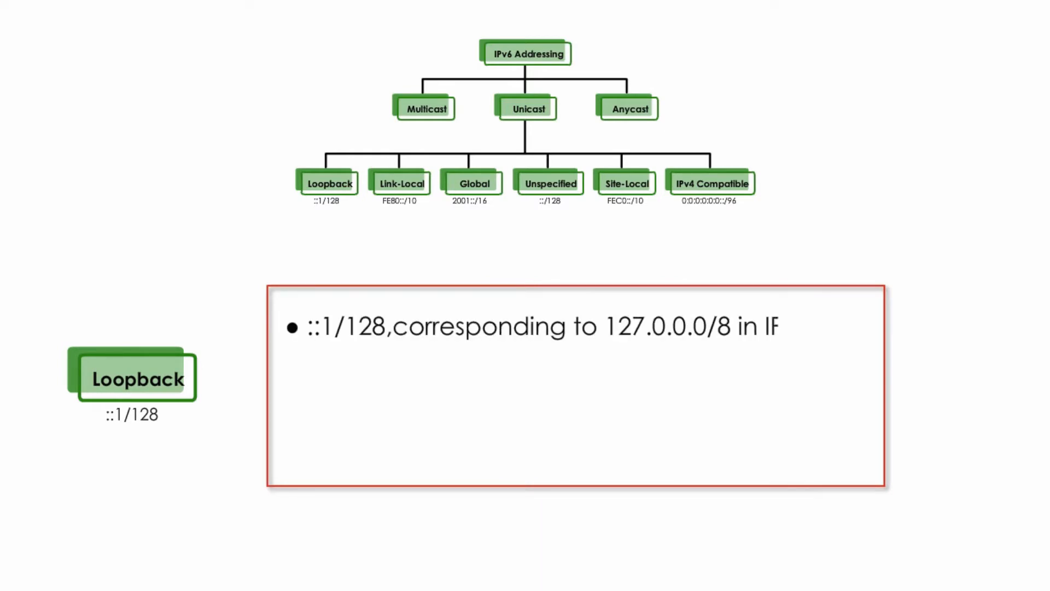
type("Pv4")
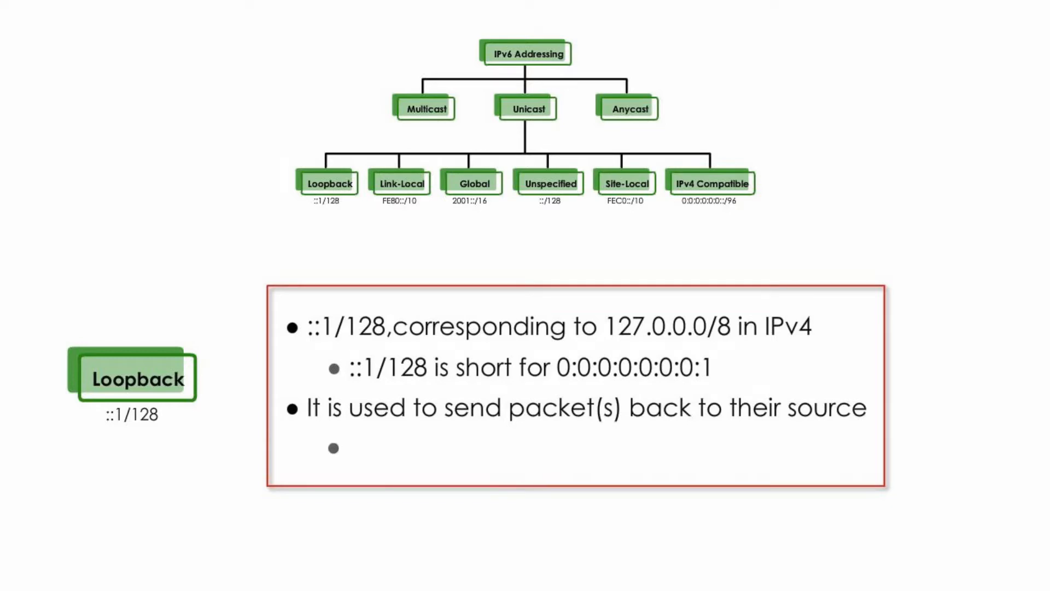
type("primary for testing")
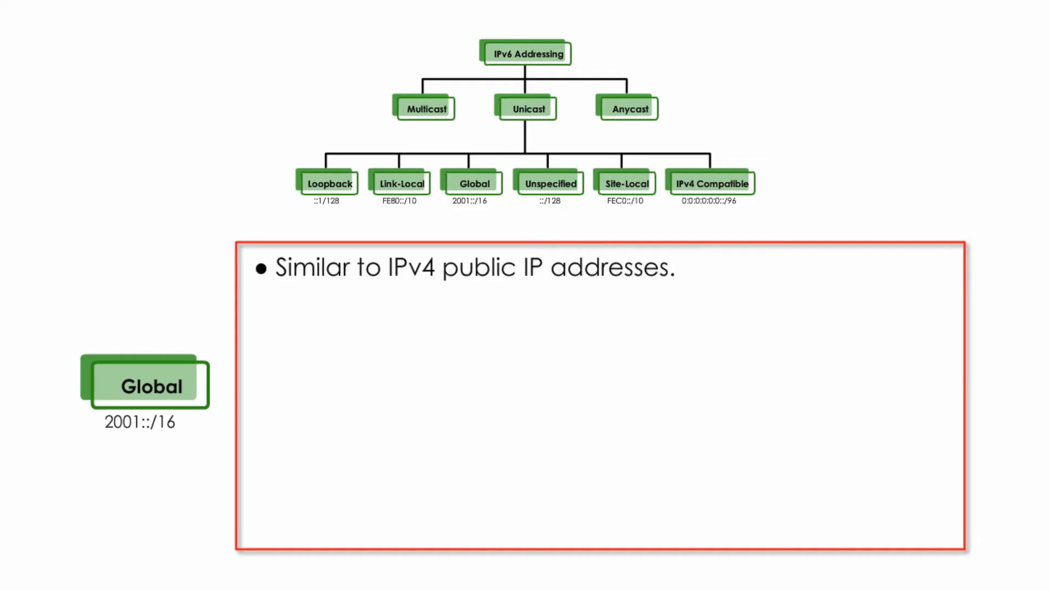
type("Global unicast IPv6 prefixes that are being currently allocated by IANA are 2000::/3")
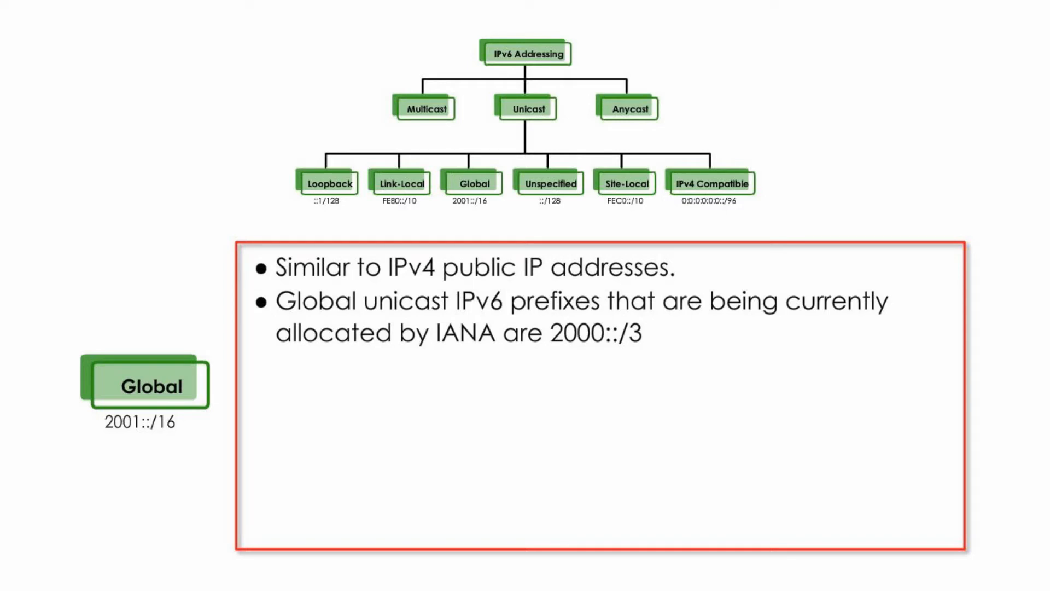
type("They  all start with (")
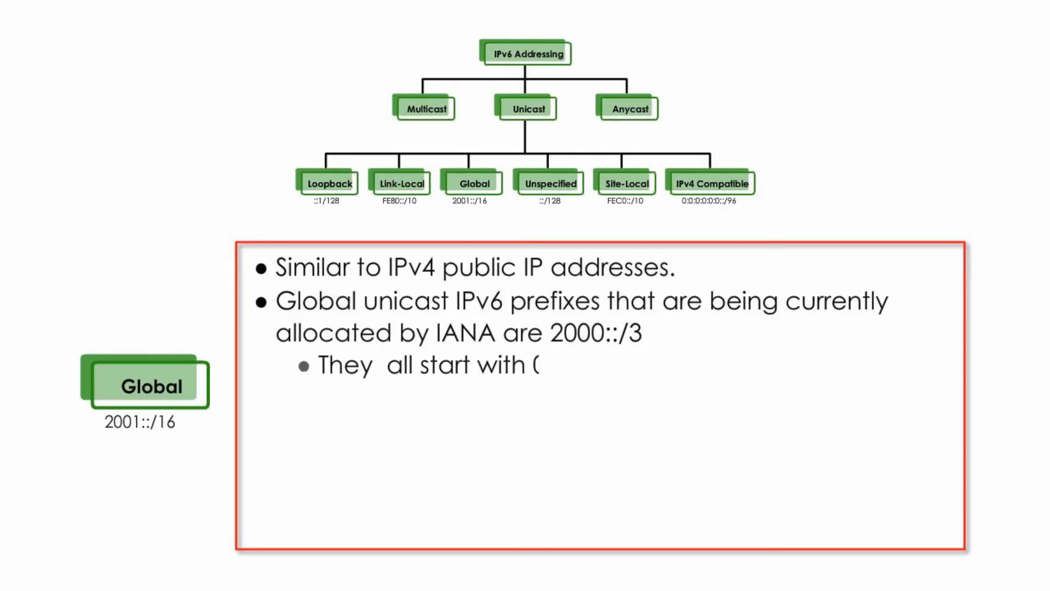
type("001")
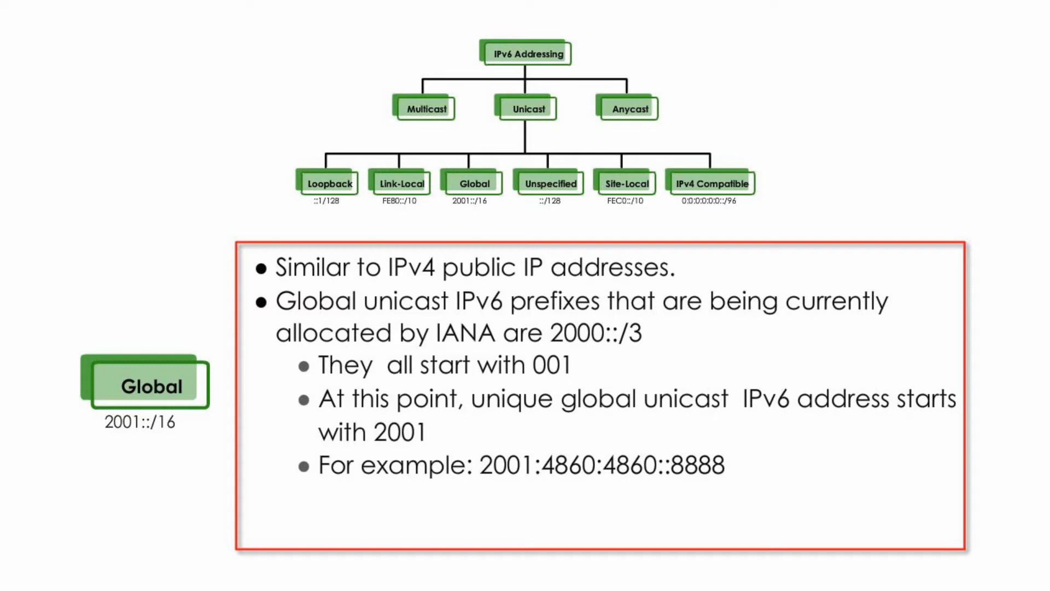
type("How to get a unique global ur")
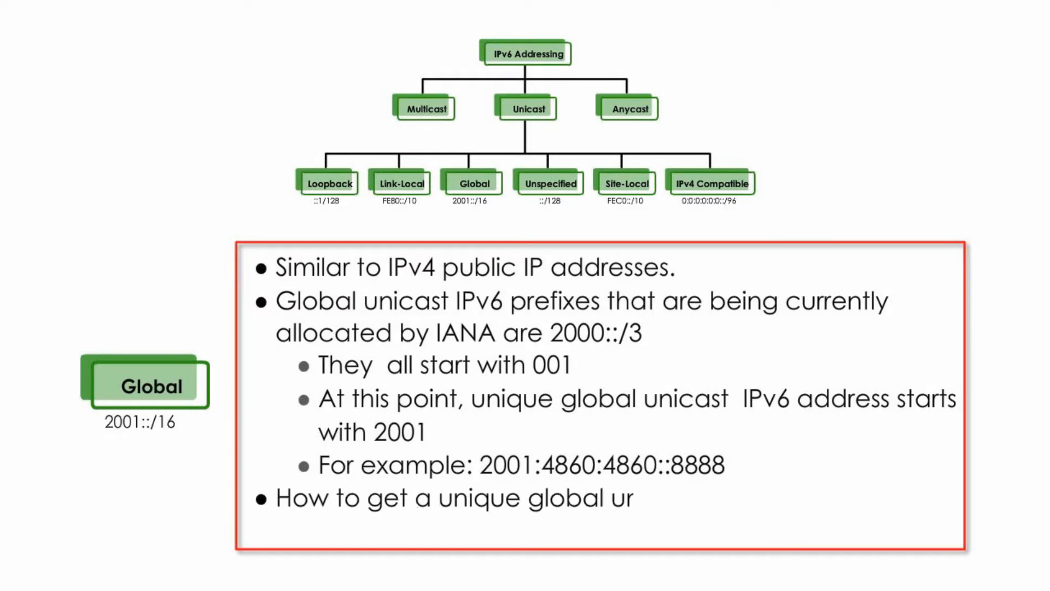
type("unicast address is discussed in a separate video.")
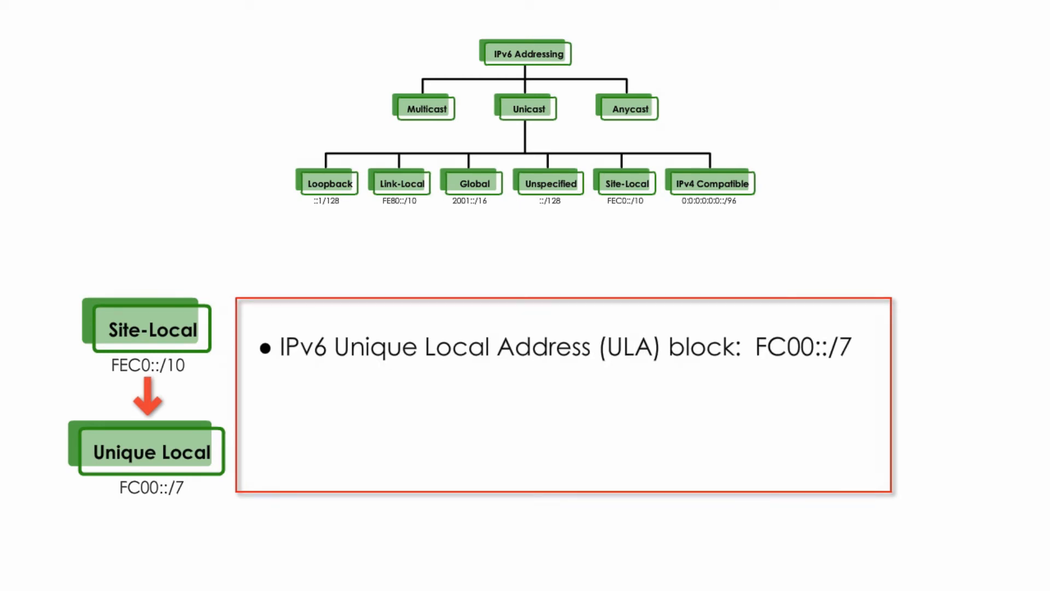
type("Used inside a")
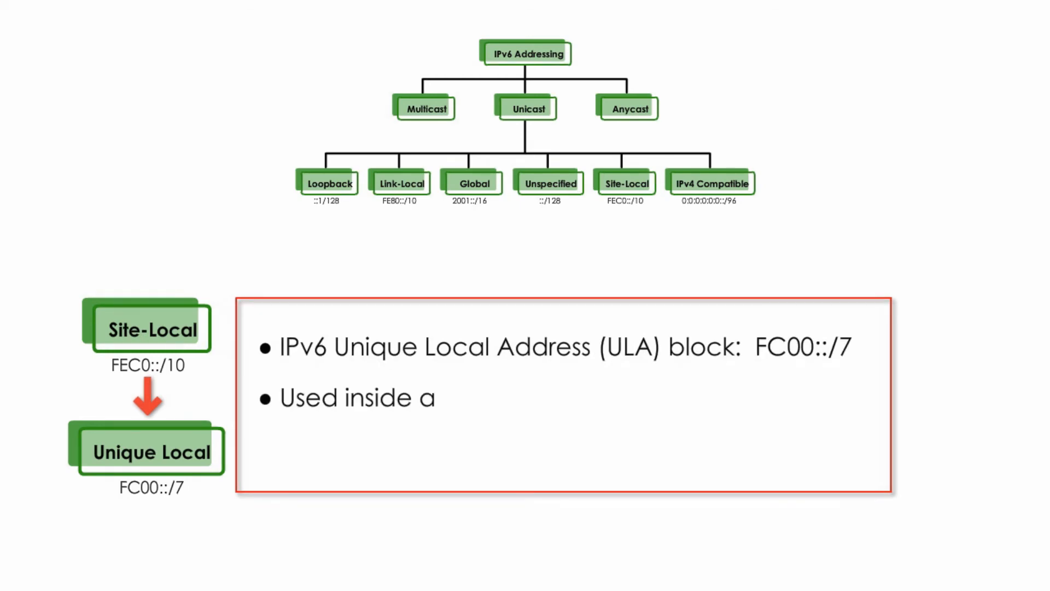
type("private site or organization.")
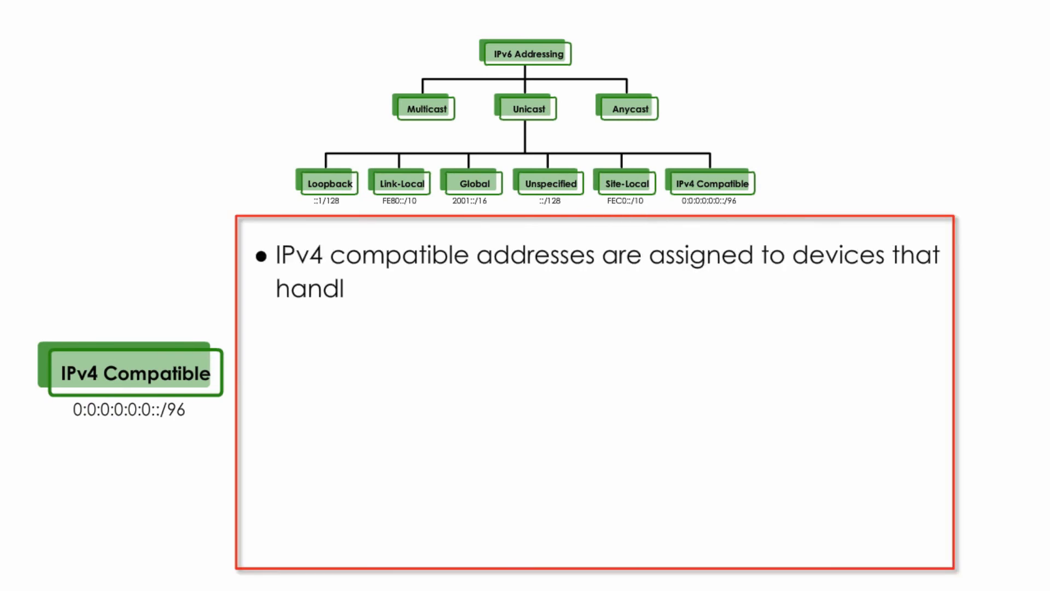
type("e both IPv4 and IPv6.")
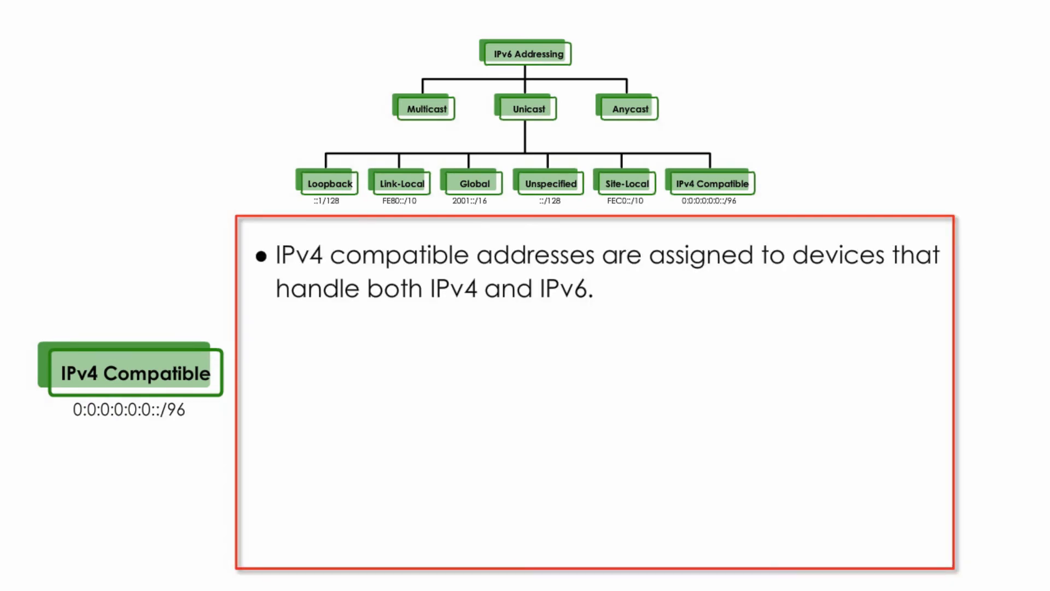